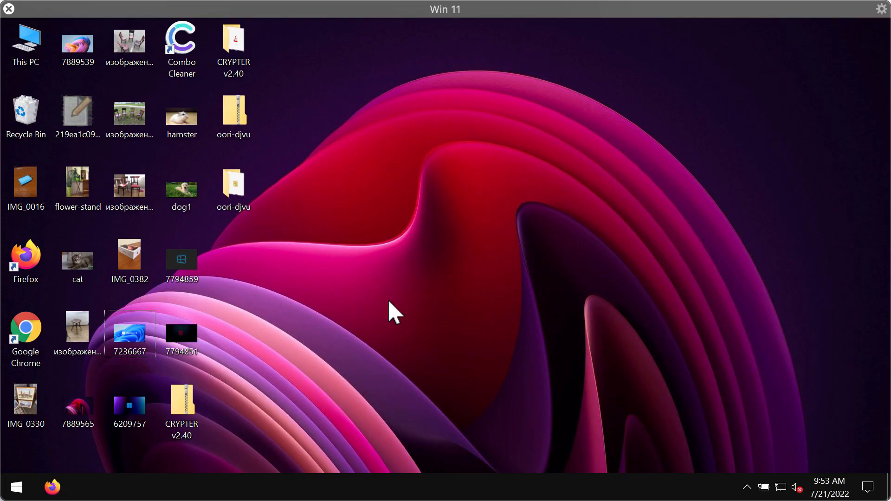
mouse_move(410, 303)
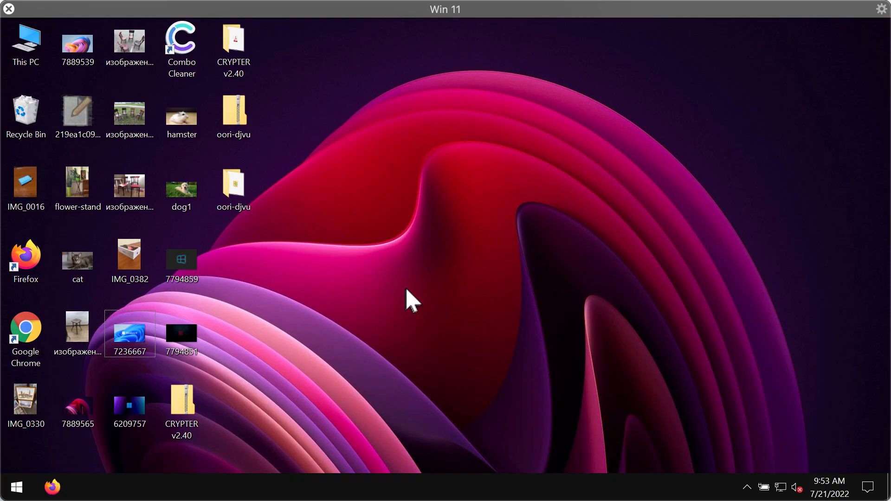
mouse_move(422, 300)
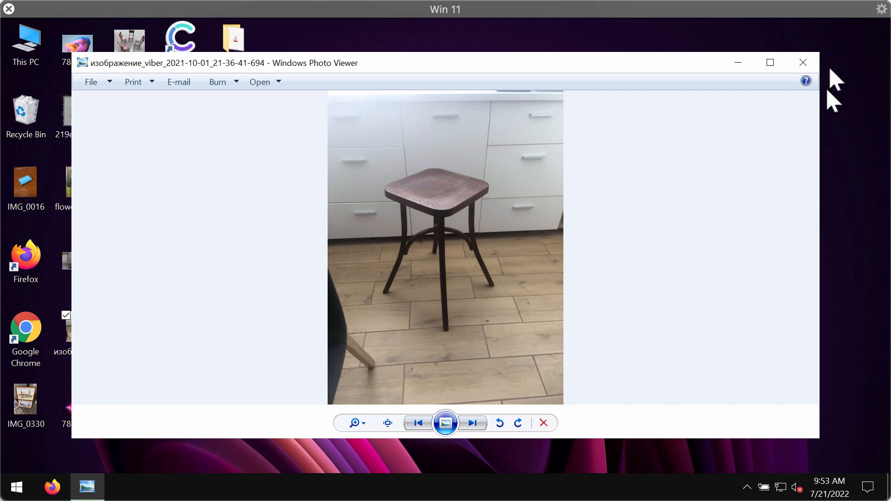
Close the stool and chairs photos, then preview another sample picture and close it
left_click(803, 63)
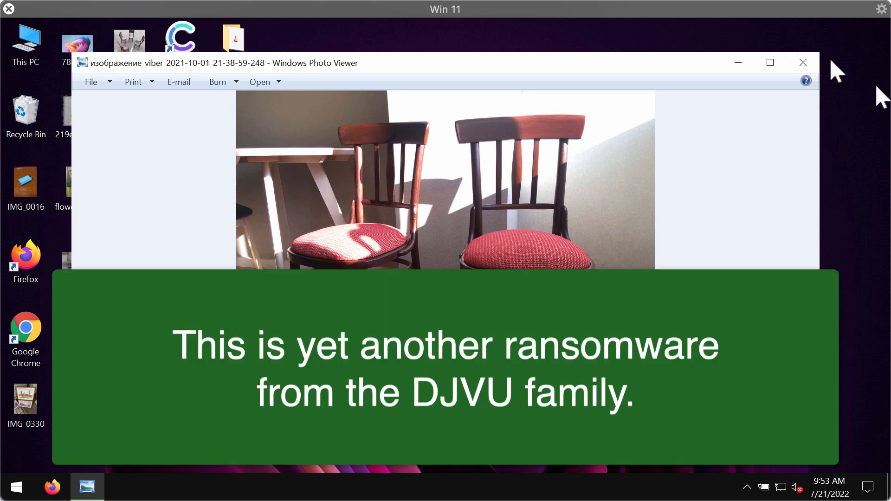
left_click(803, 63)
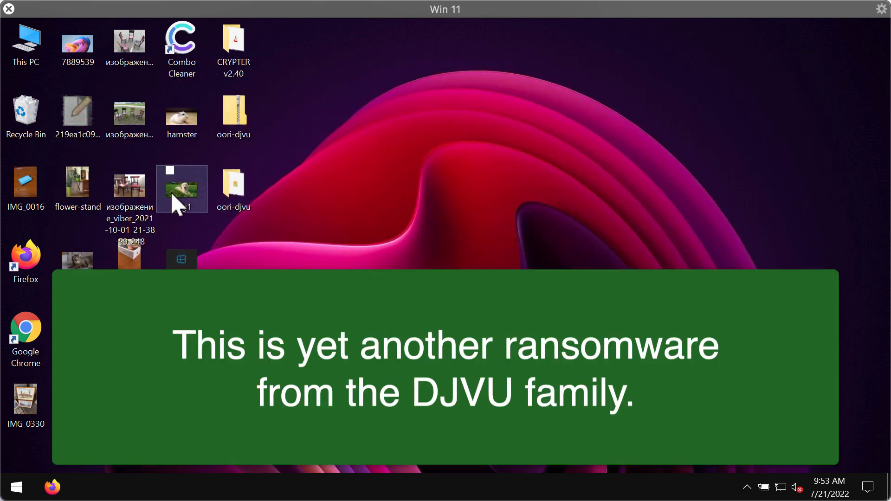
double_click(181, 189)
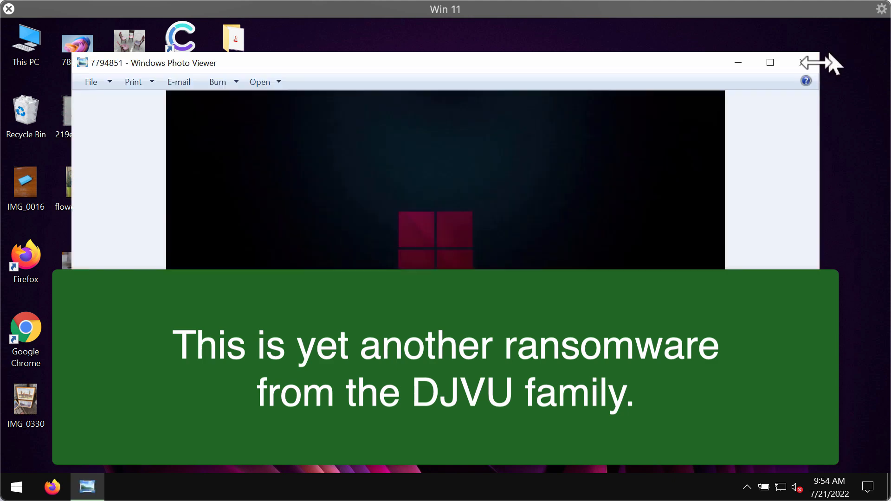
left_click(802, 63)
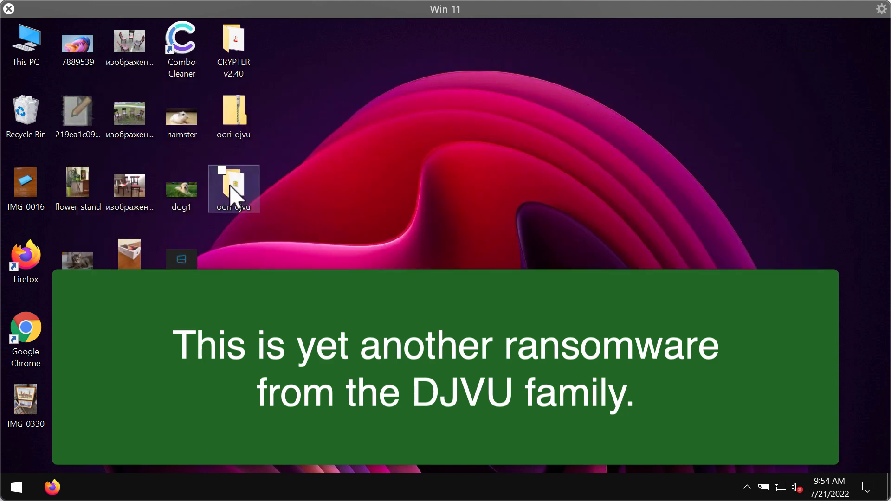
Inspect the oori-djvu folder's contents and close the Explorer window
double_click(233, 189)
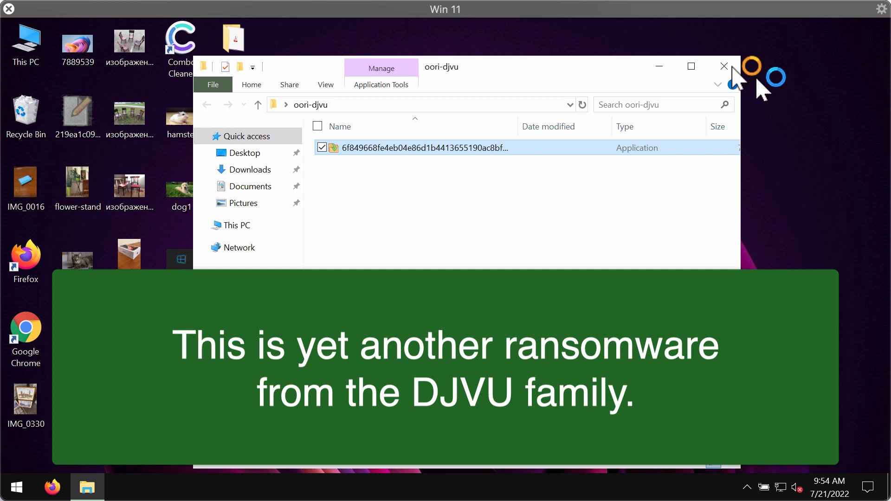
left_click(724, 67)
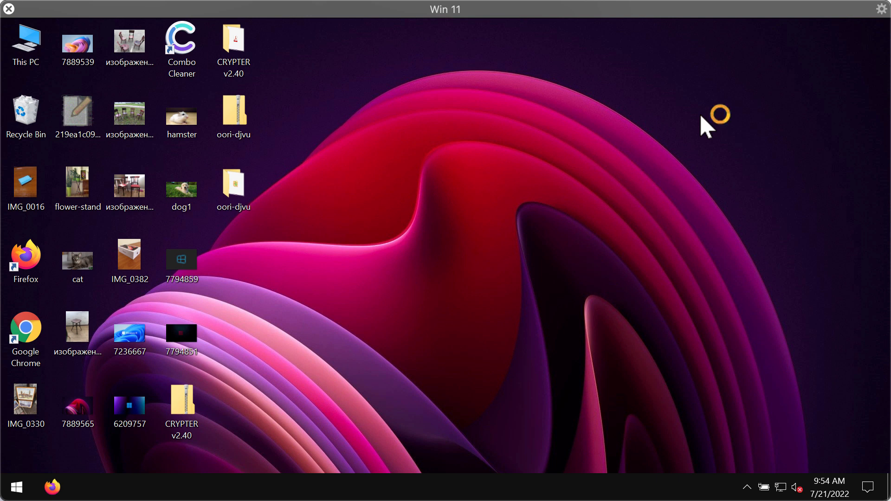
mouse_move(588, 222)
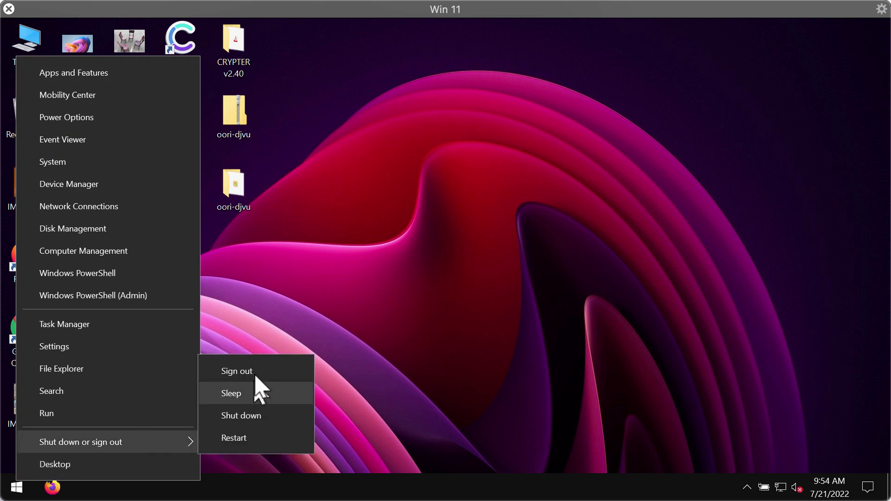
Put the PC to sleep, then dismiss the lock screen to get back to the desktop
left_click(236, 370)
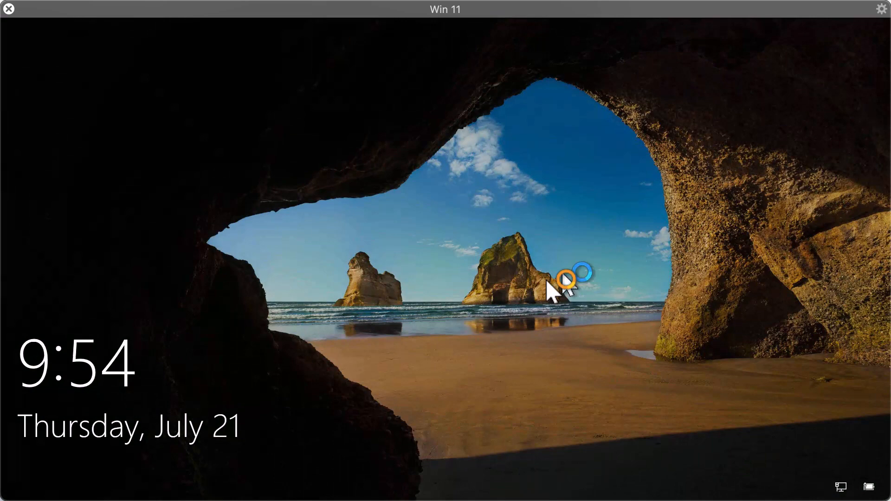
left_click(558, 292)
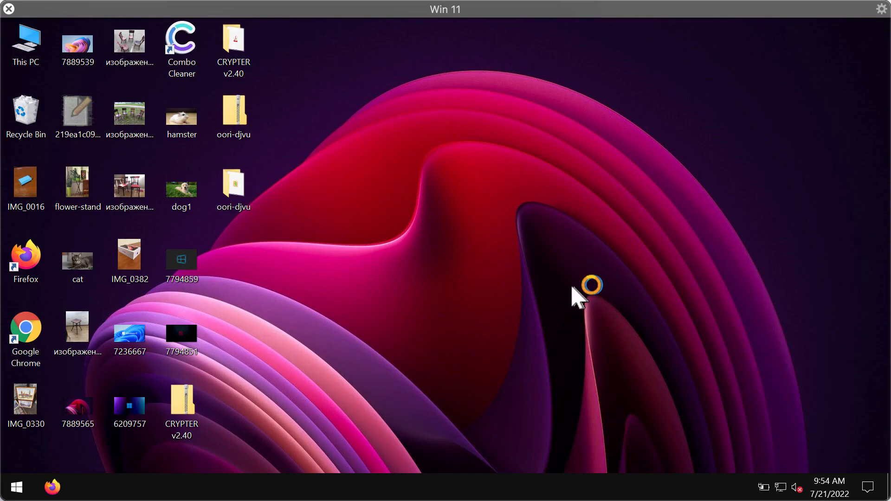
mouse_move(395, 279)
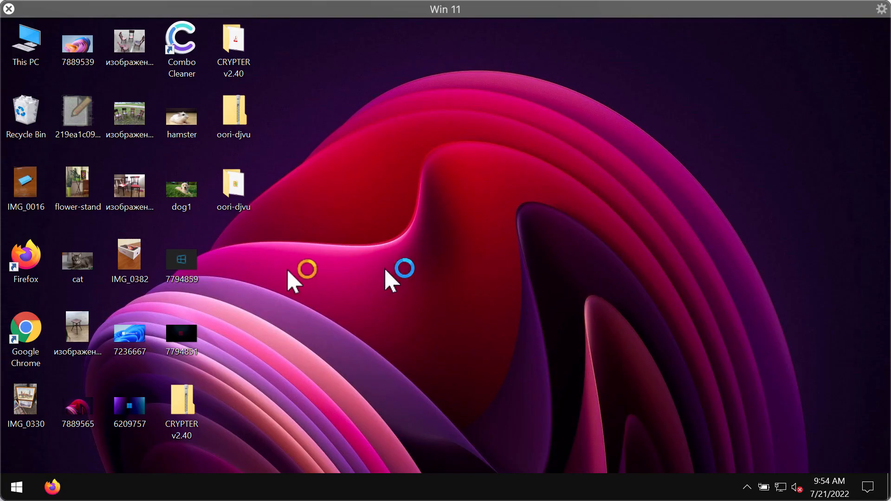
mouse_move(298, 186)
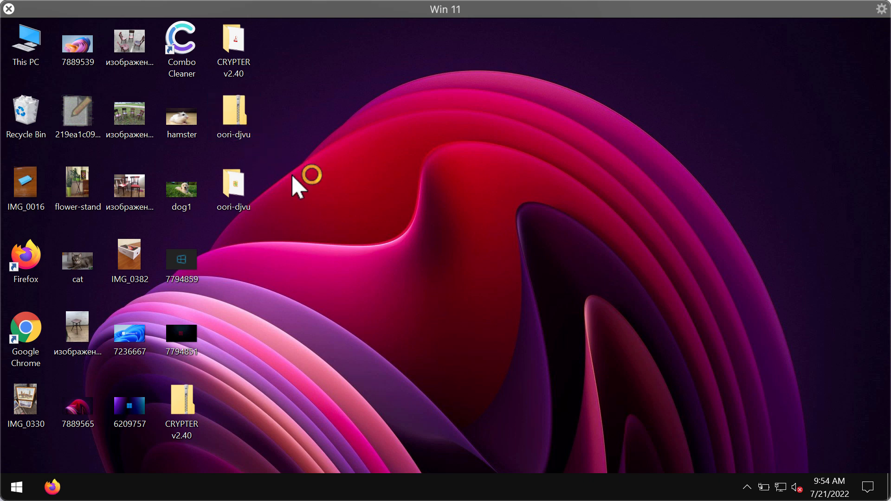
mouse_move(425, 201)
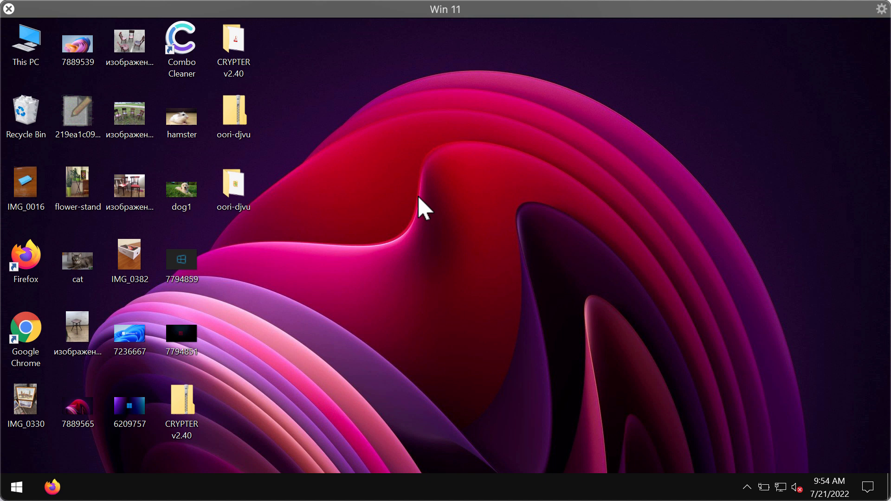
mouse_move(396, 207)
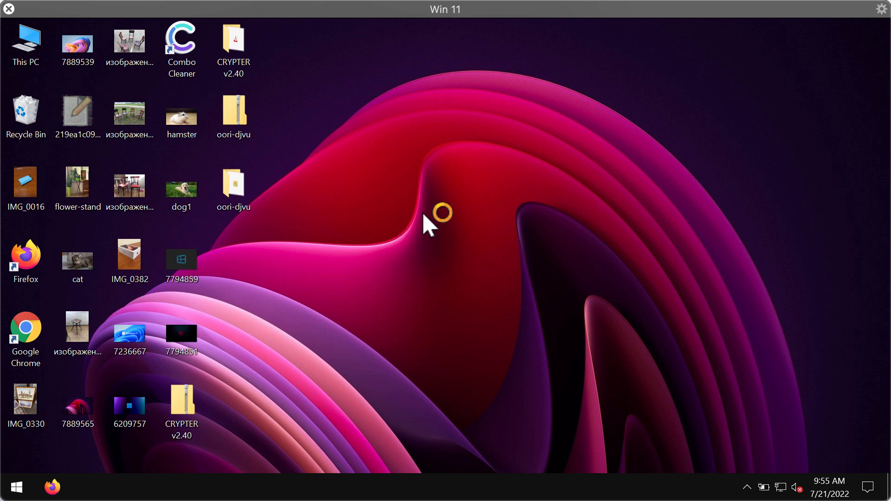
mouse_move(424, 233)
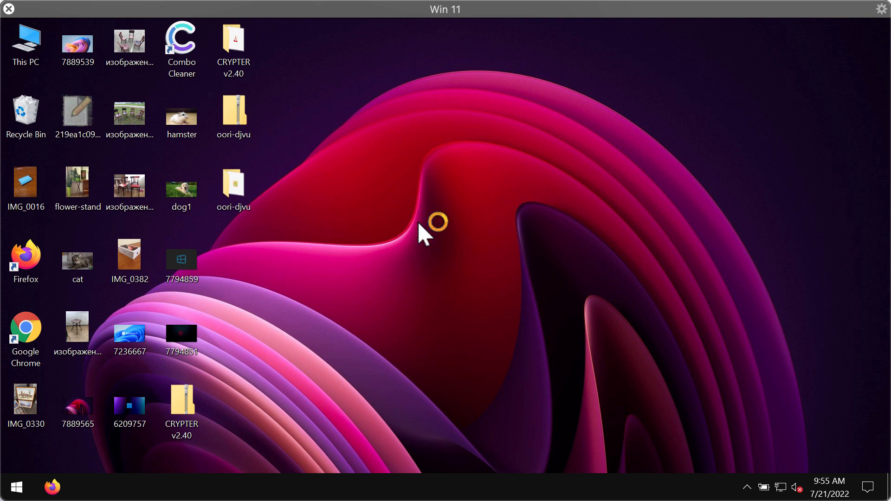
mouse_move(507, 347)
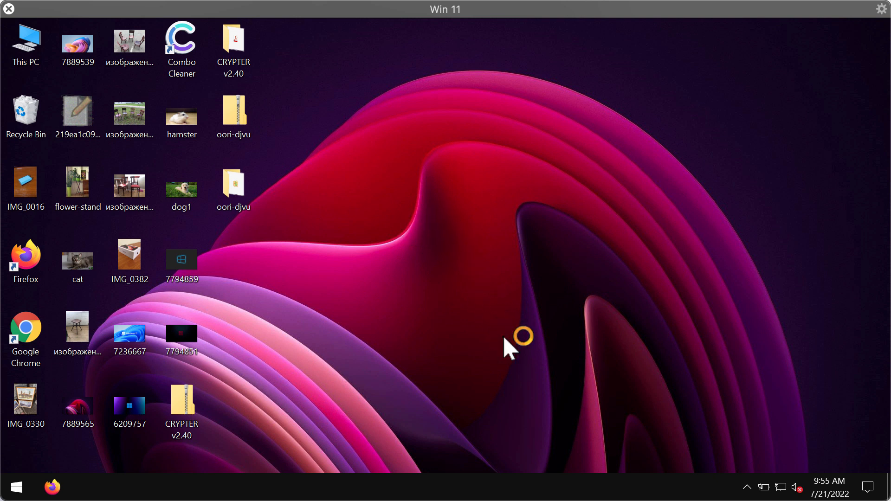
mouse_move(511, 332)
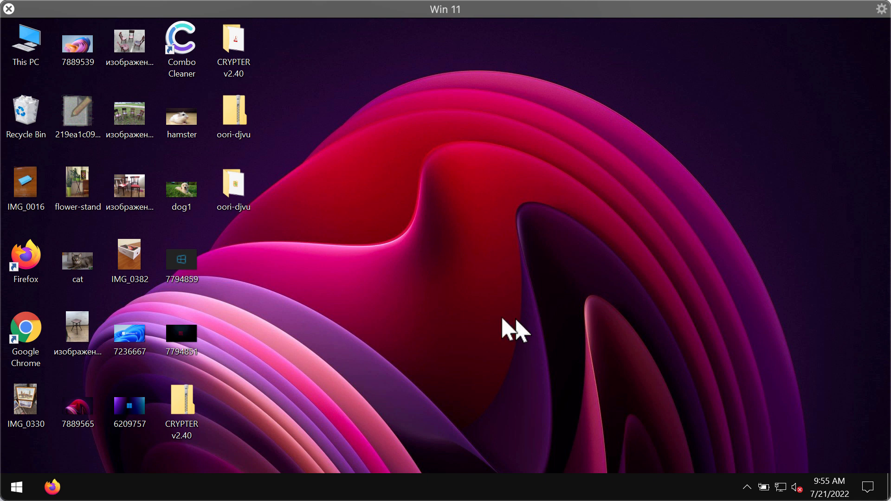
mouse_move(632, 48)
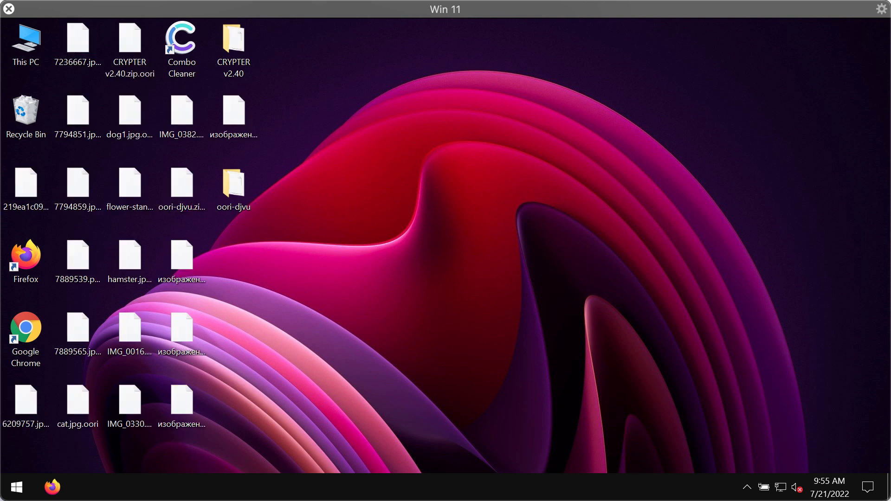
Attempt to open 7794859.jpg.oori and dismiss the 'can't open this file type' notice
double_click(78, 185)
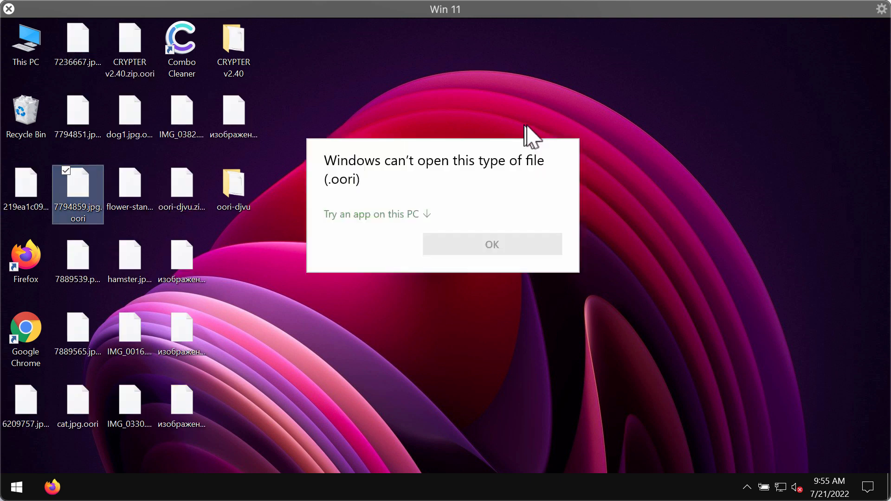
mouse_move(421, 287)
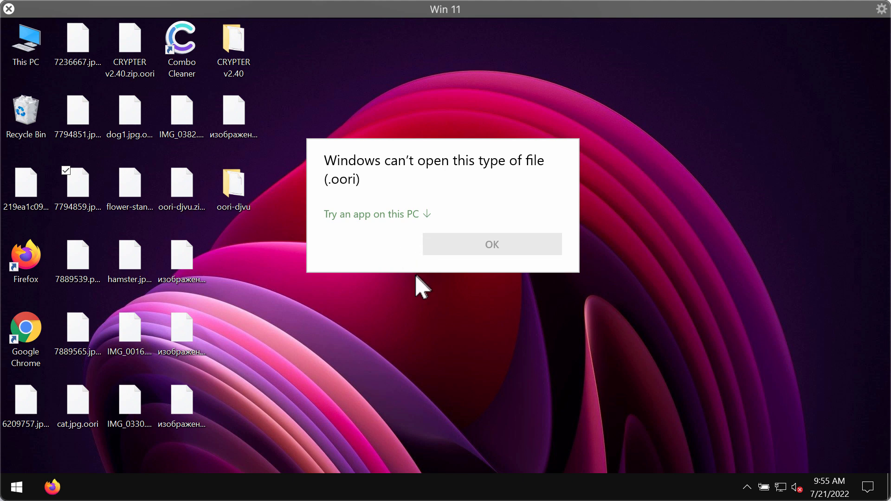
mouse_move(386, 188)
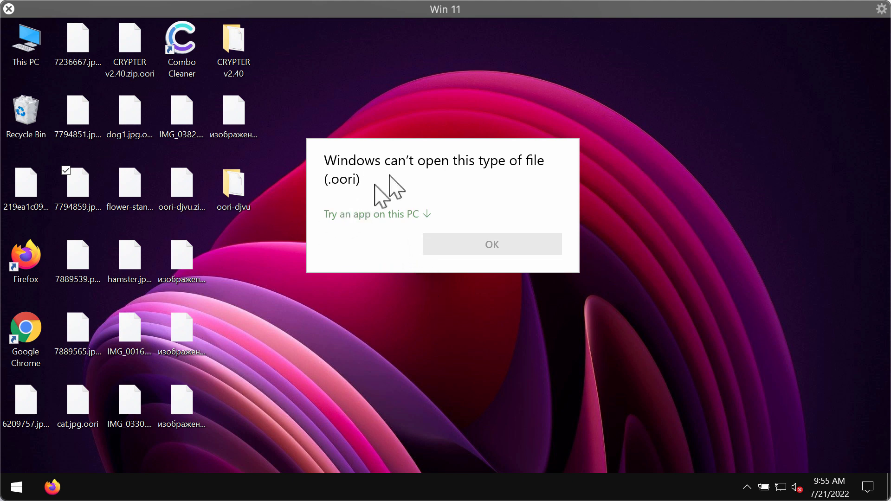
mouse_move(376, 187)
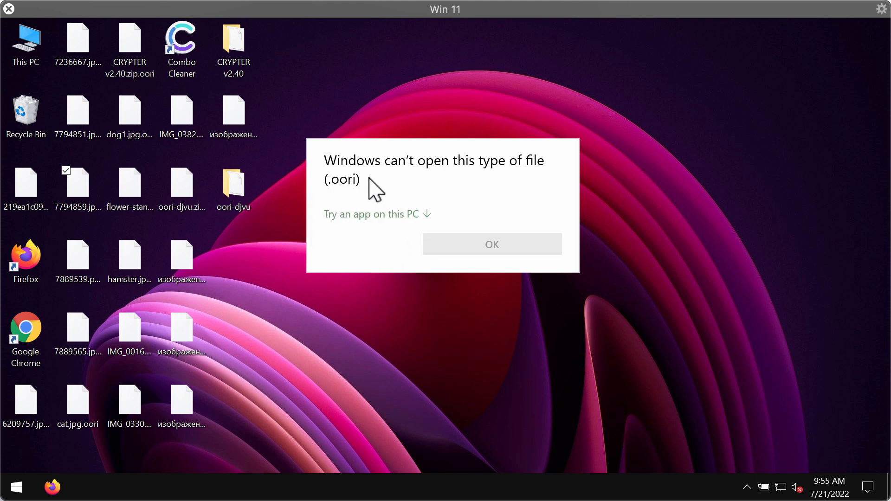
mouse_move(475, 174)
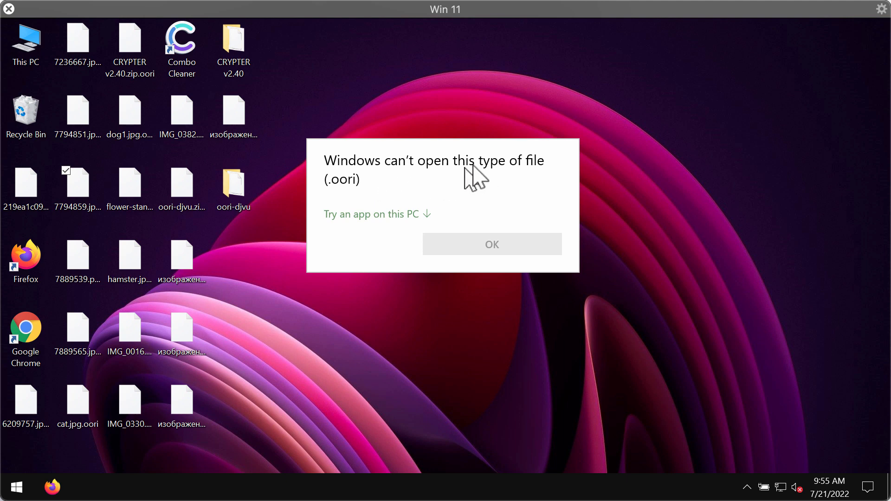
mouse_move(347, 195)
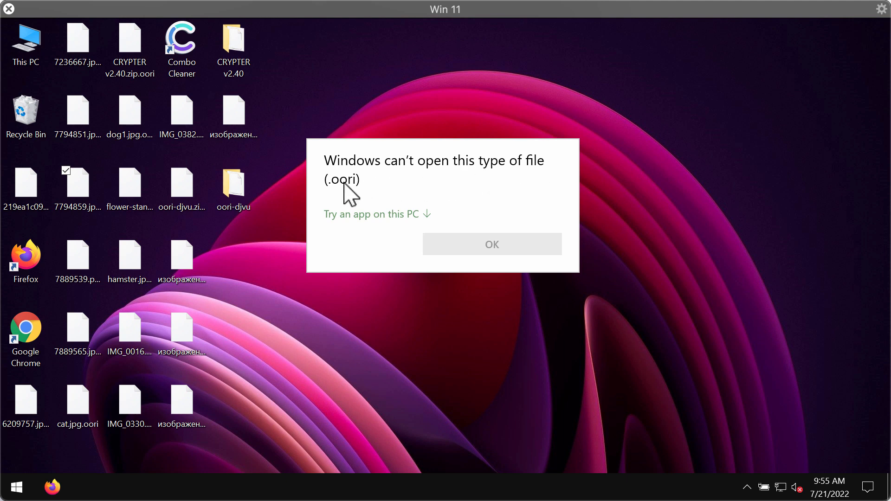
mouse_move(249, 383)
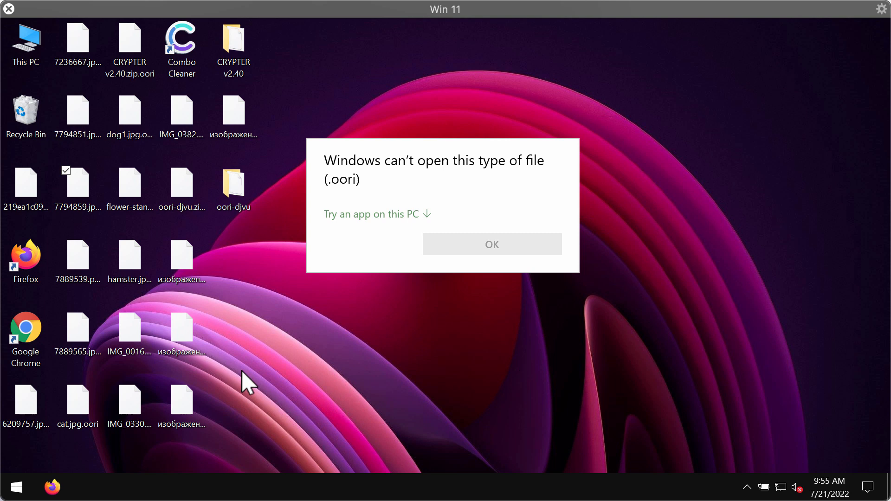
left_click(181, 262)
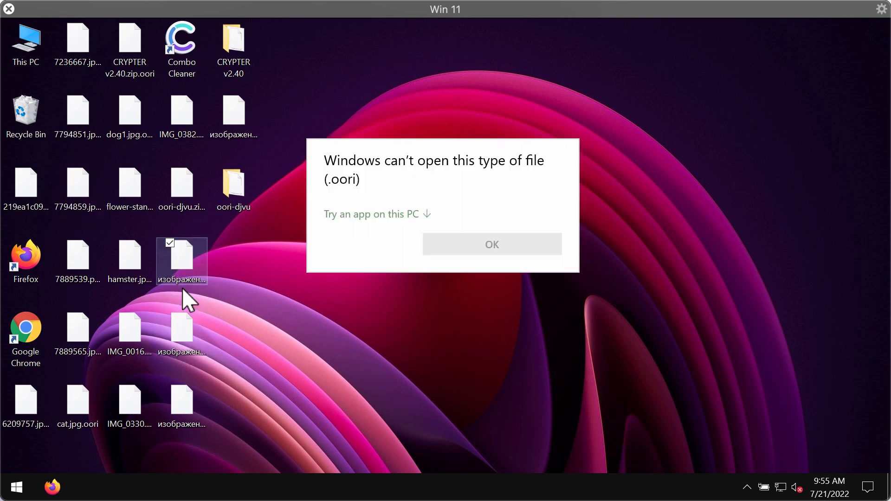
left_click(491, 244)
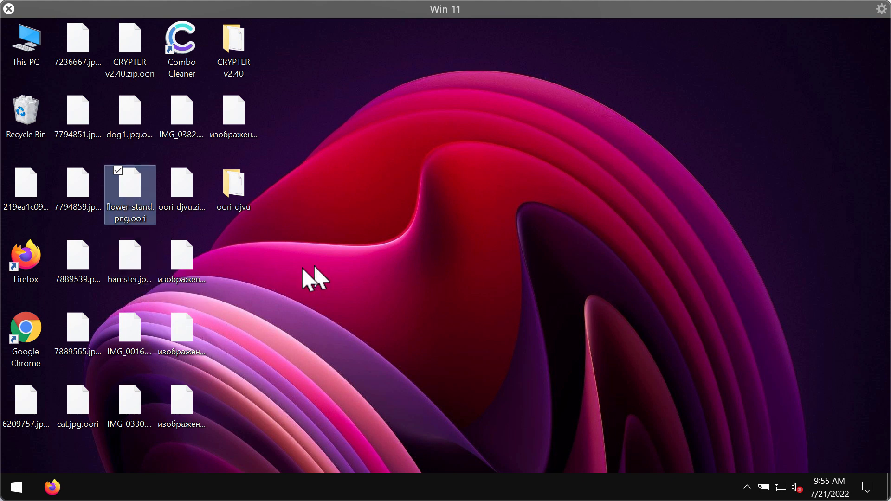
Strip .oori from the hamster file; it still fails to display in Photo Viewer
left_click(129, 265)
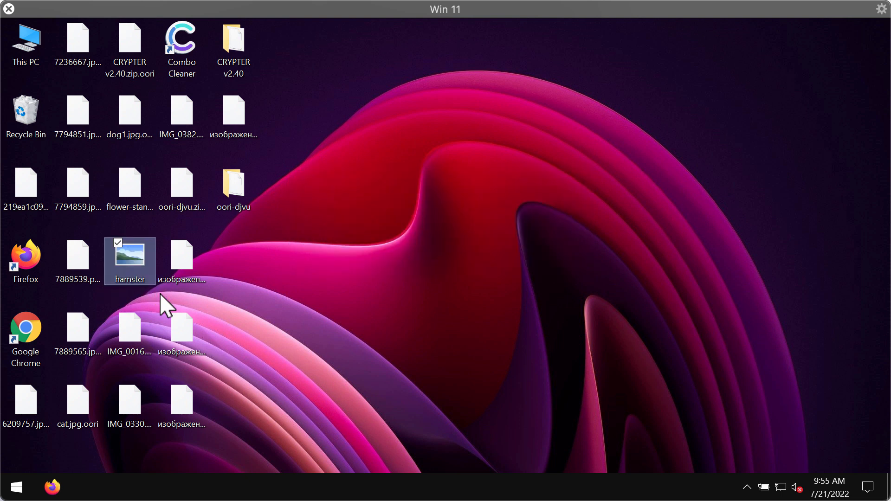
double_click(129, 260)
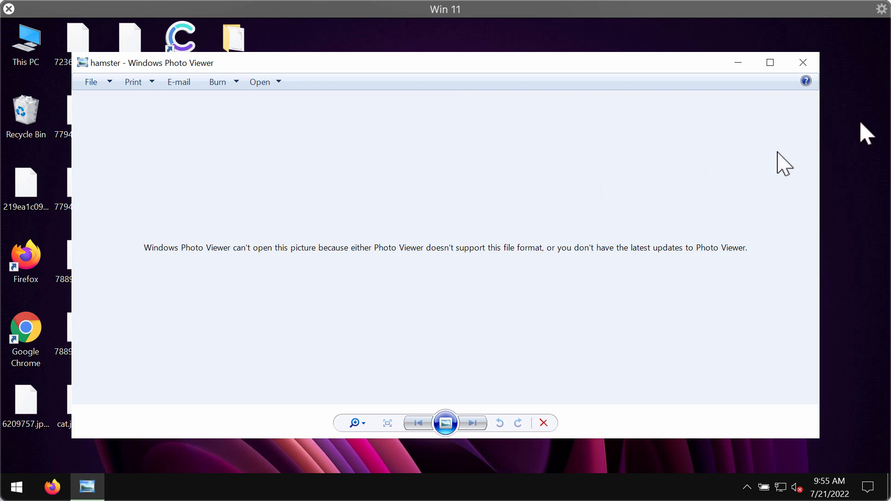
left_click(802, 63)
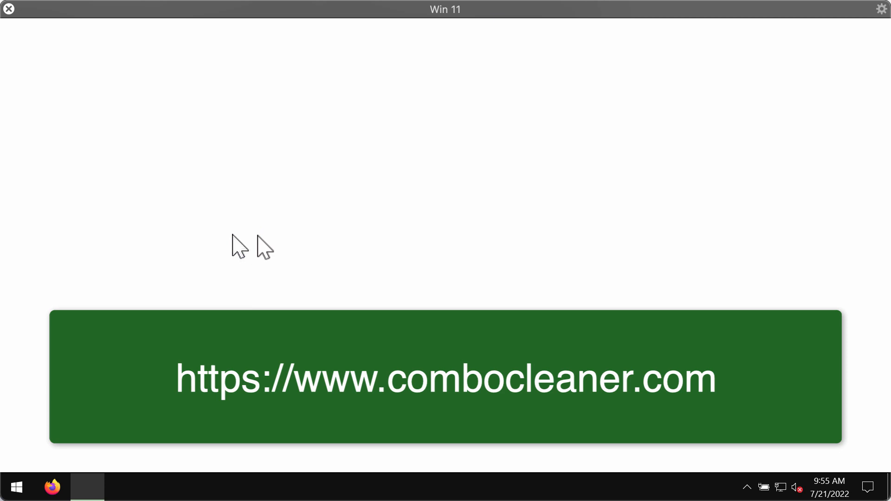
Load combocleaner.com in Chrome, then minimize the browser to the desktop
left_click(87, 487)
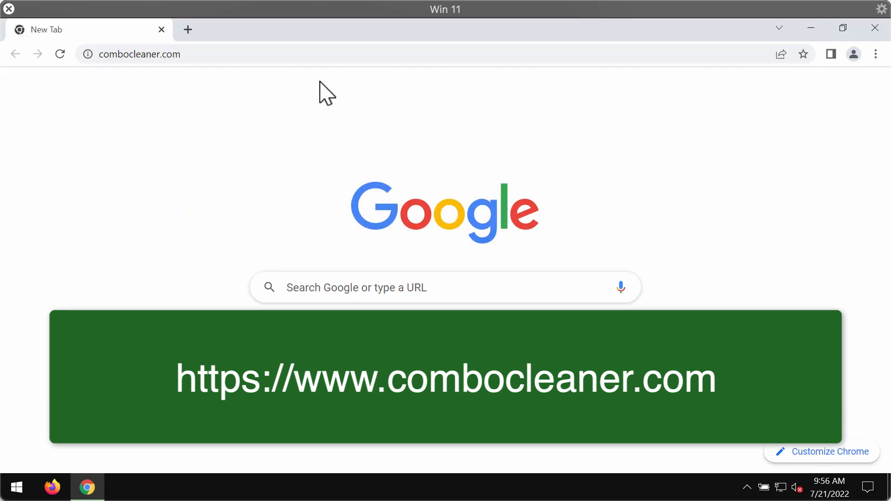
left_click(851, 53)
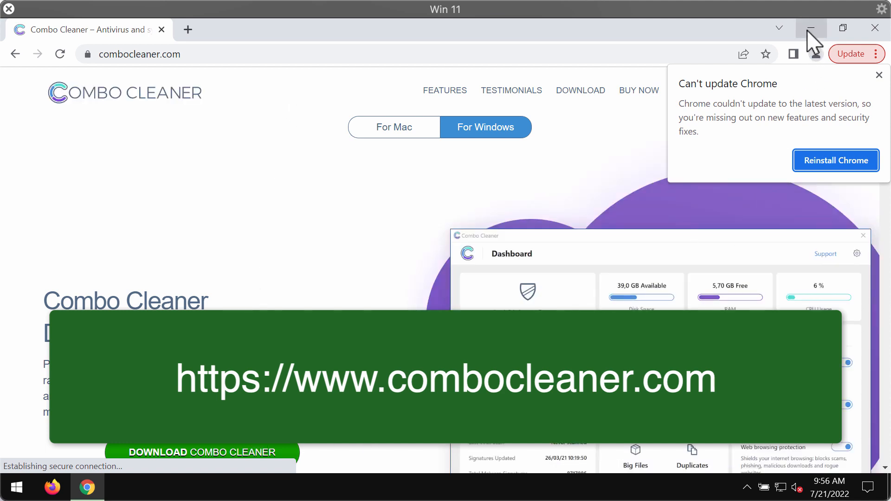
left_click(809, 27)
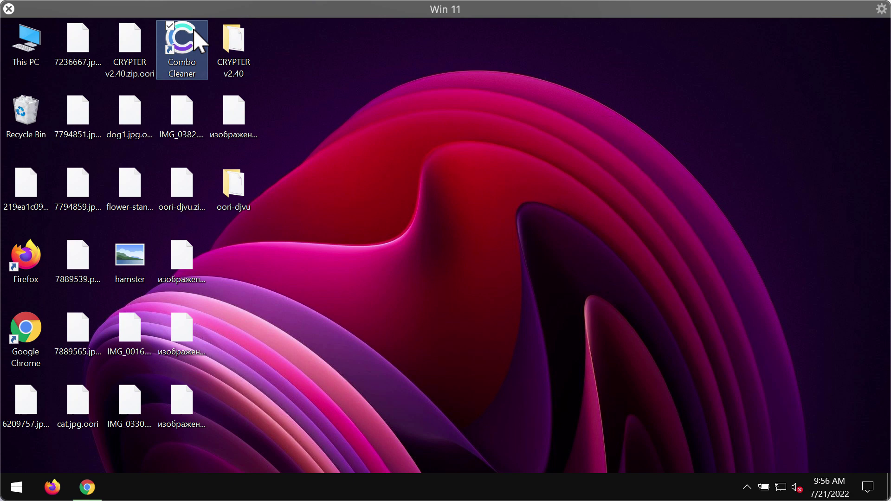
mouse_move(486, 190)
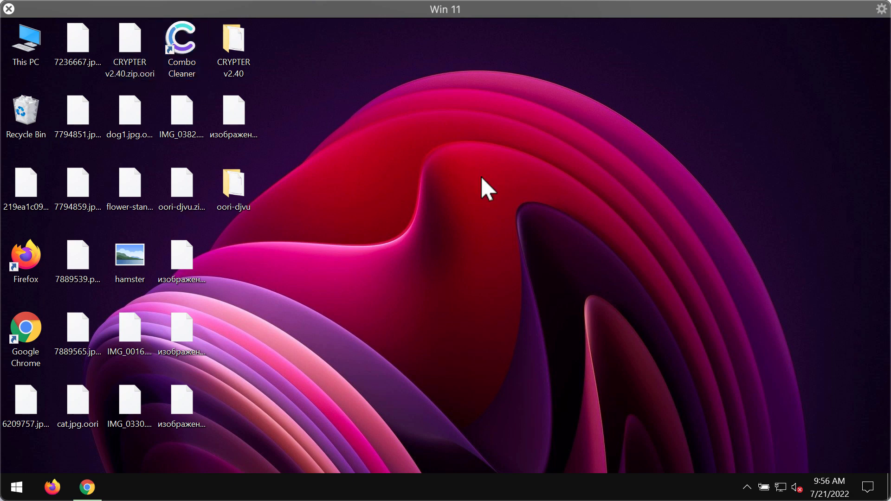
Launch Combo Cleaner from its desktop shortcut and start a Quick Scan
double_click(181, 38)
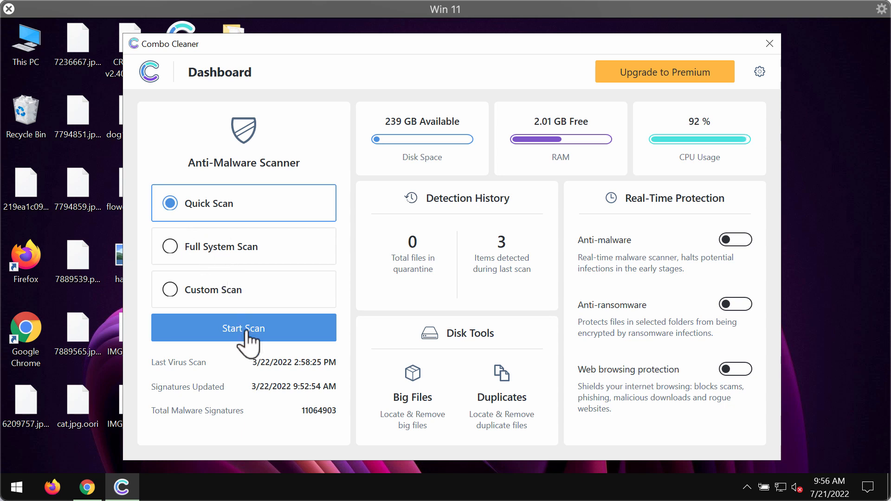
left_click(243, 328)
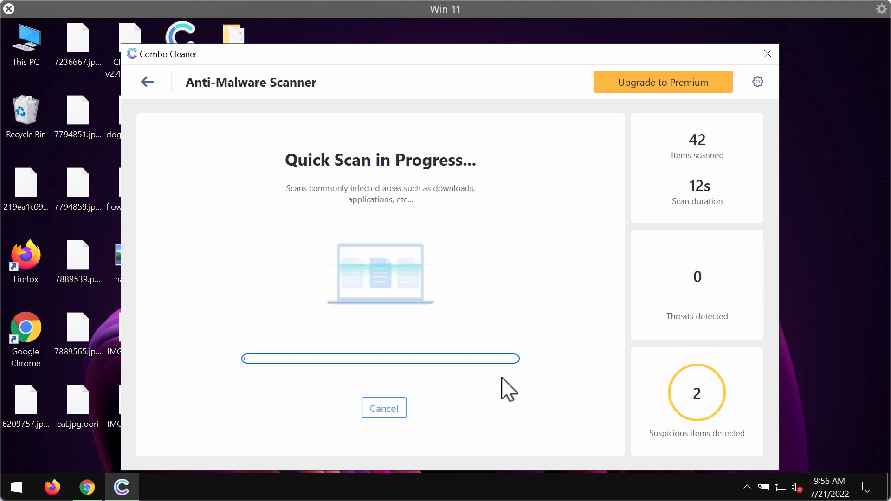
In Anti-Ransomware settings, try Add Folder and dismiss the premium-only notice
left_click(757, 82)
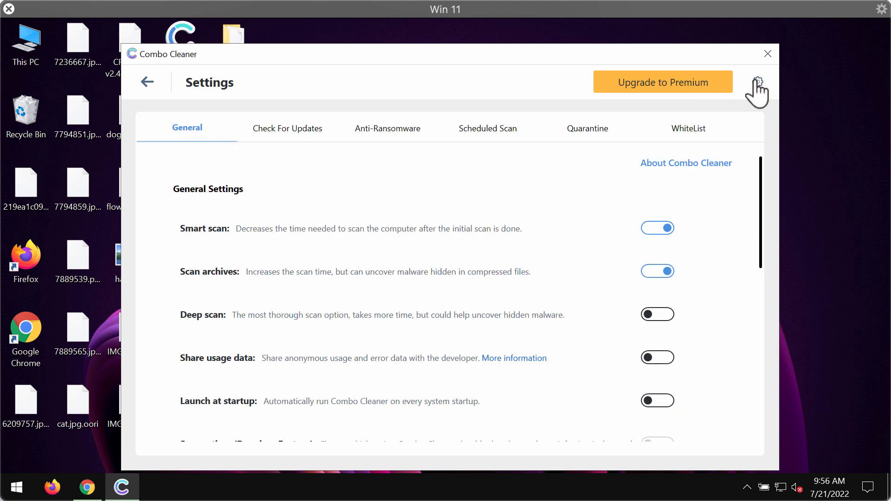
left_click(388, 128)
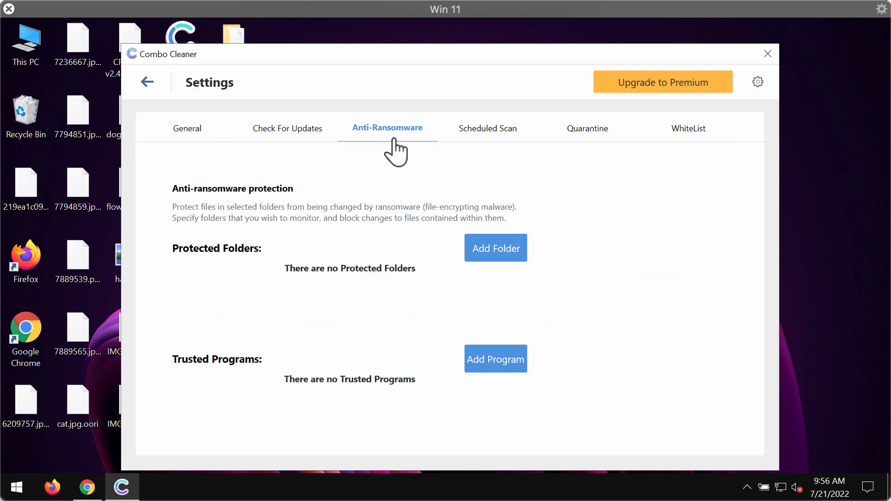
mouse_move(407, 145)
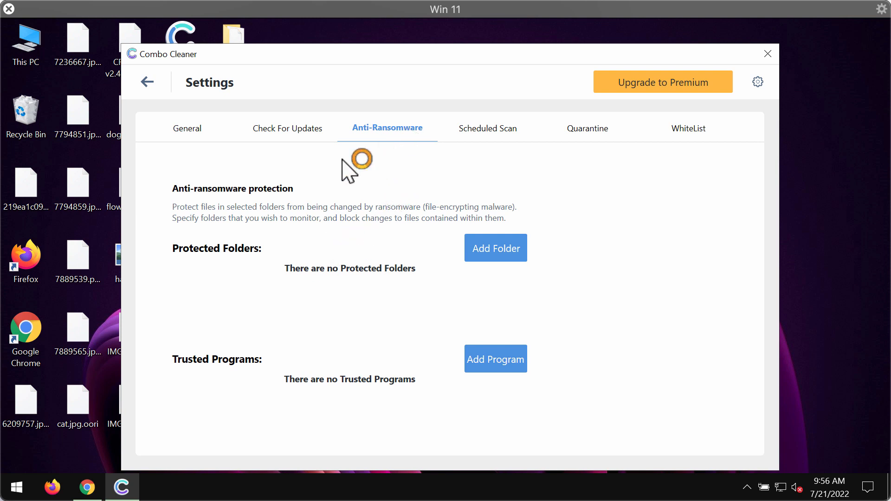
mouse_move(496, 382)
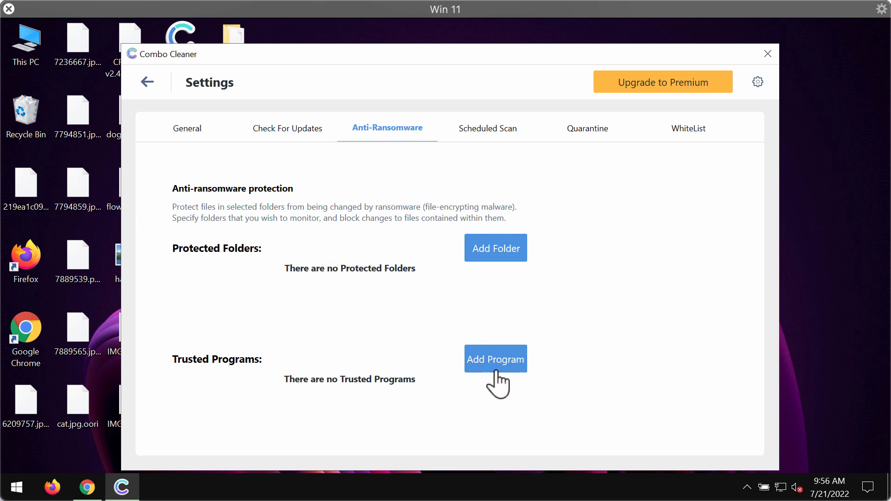
mouse_move(503, 259)
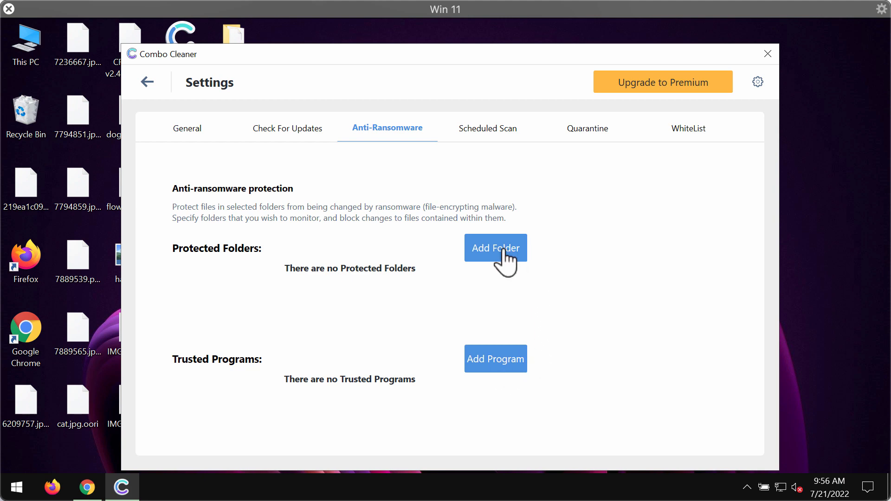
left_click(495, 248)
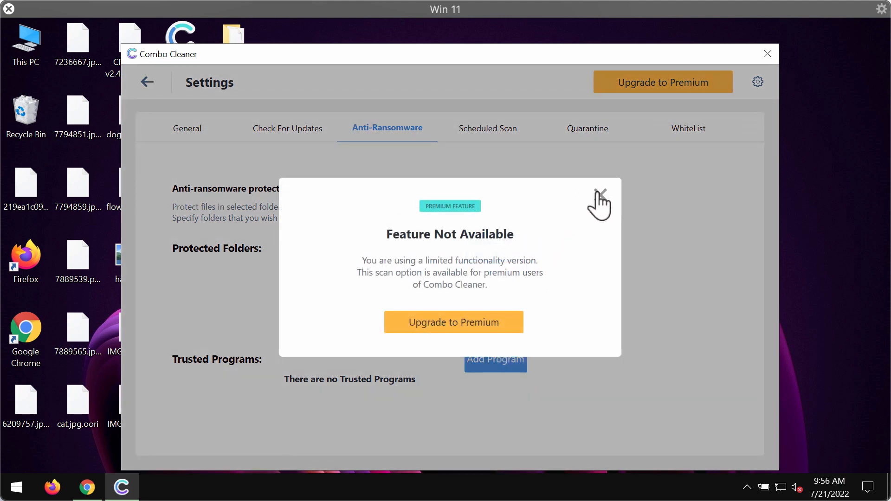
left_click(599, 201)
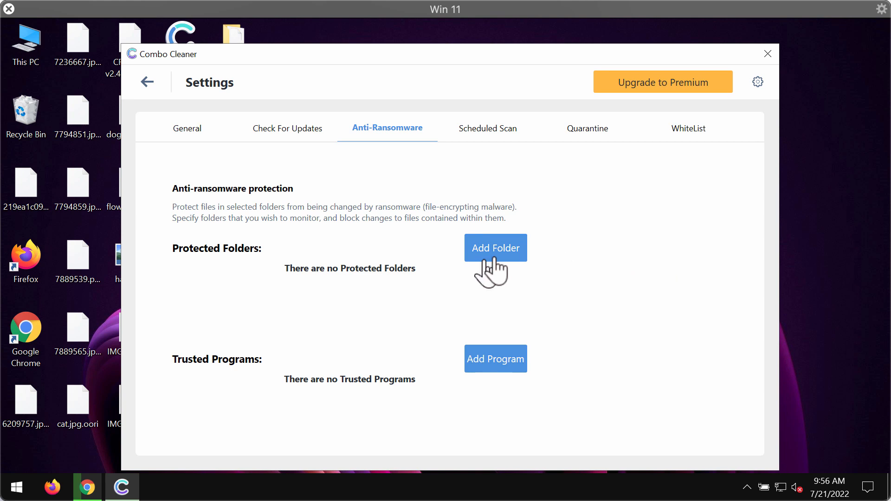
mouse_move(147, 94)
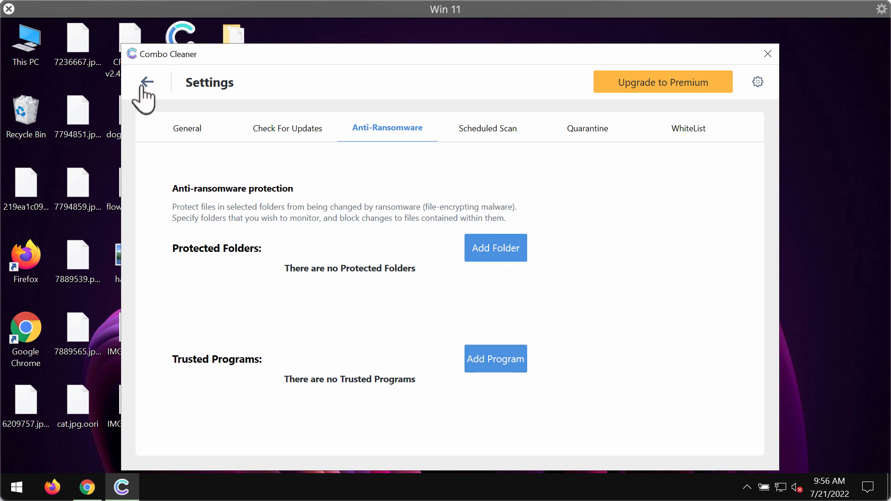
Check the quick scan's progress, then bring up the general settings page
left_click(147, 82)
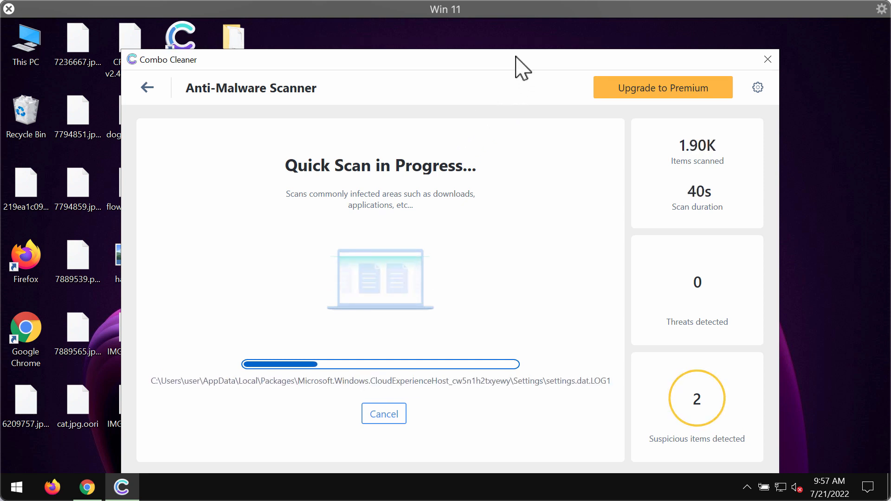
mouse_move(539, 129)
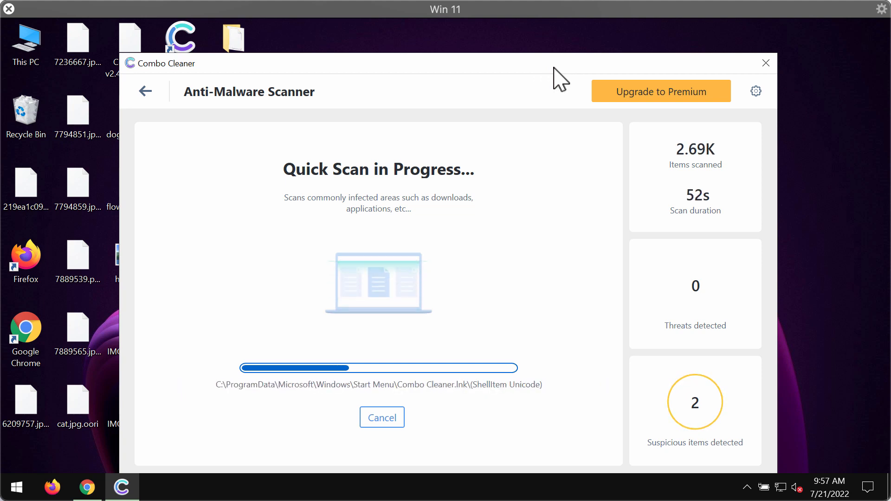
left_click(756, 91)
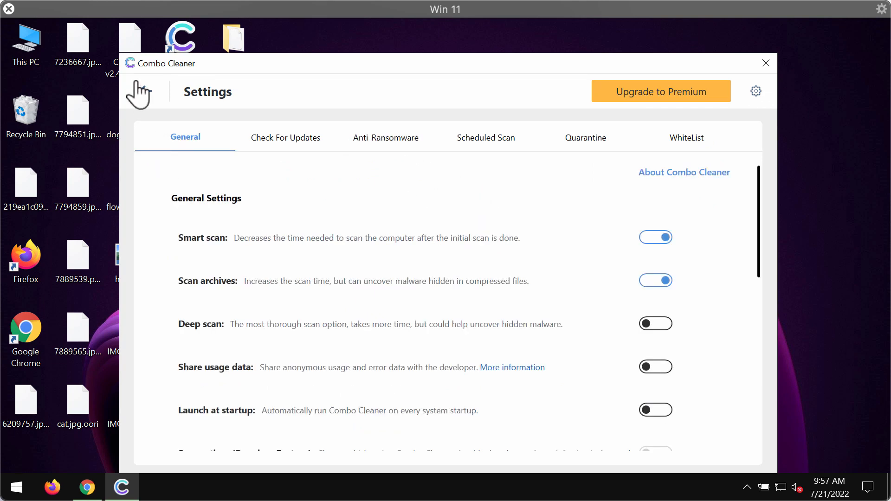
View the Upgrade to Premium offer twice, returning to the running scan each time
left_click(660, 91)
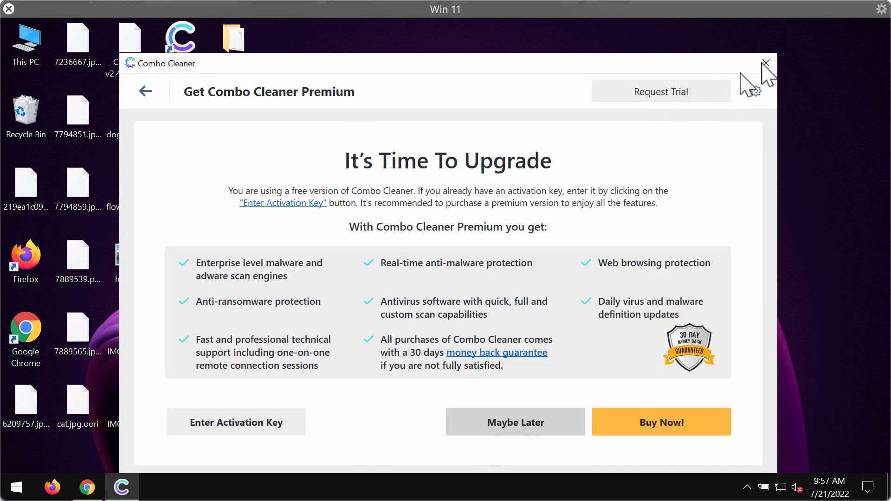
left_click(515, 422)
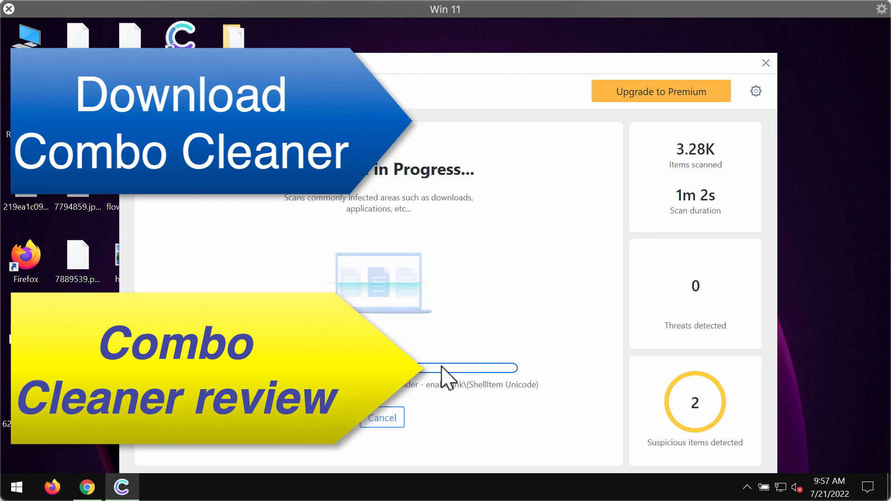
mouse_move(471, 80)
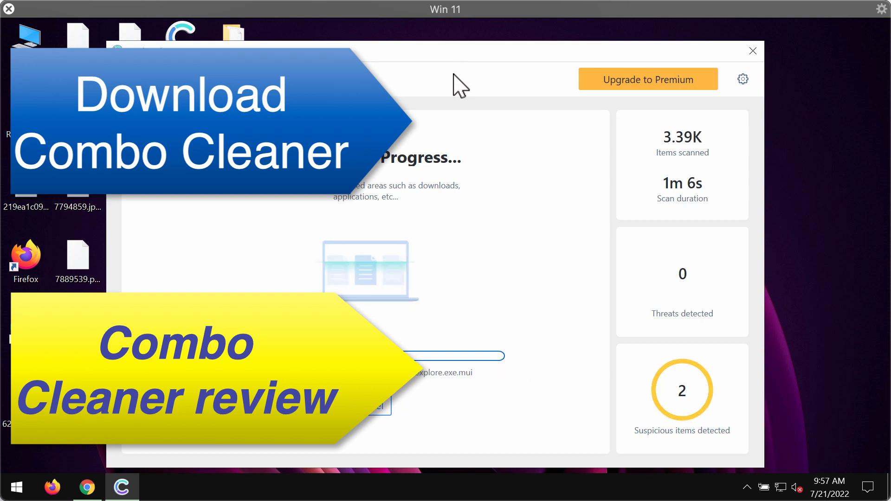
mouse_move(505, 316)
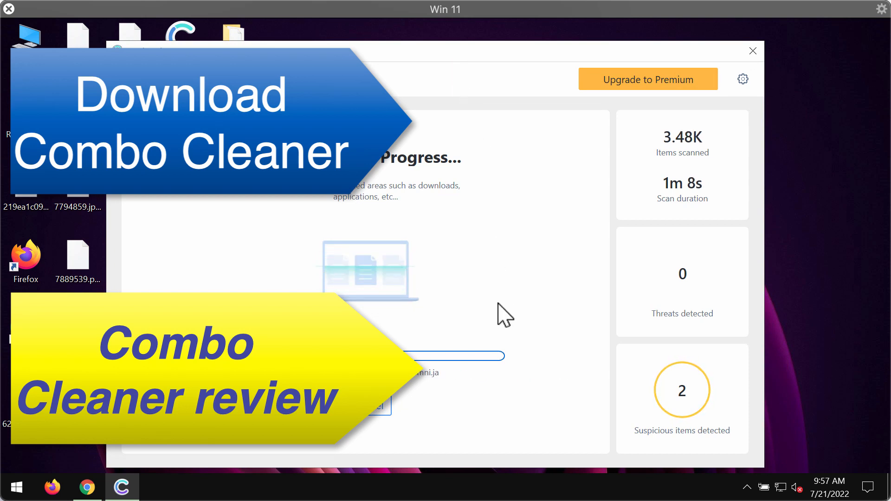
left_click(647, 78)
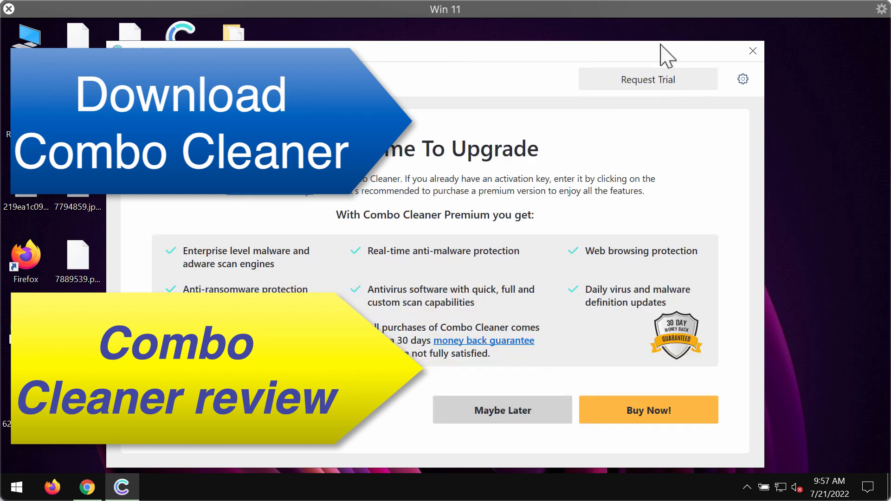
left_click(502, 409)
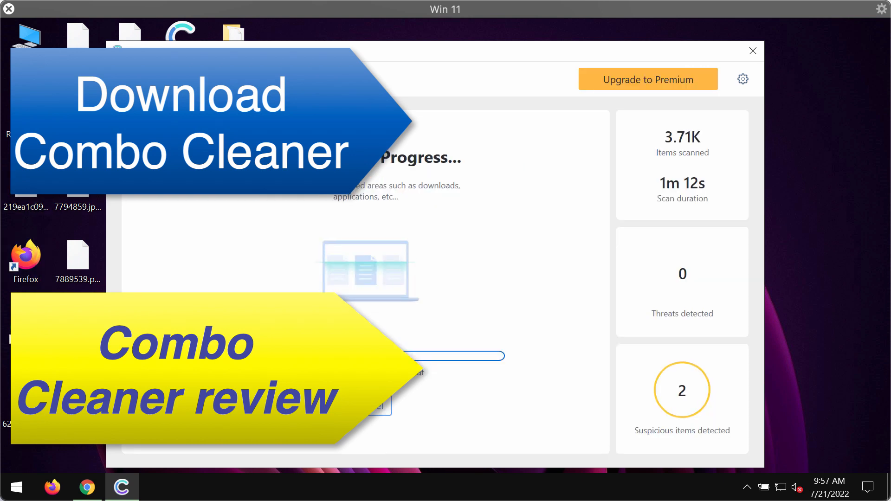
mouse_move(381, 414)
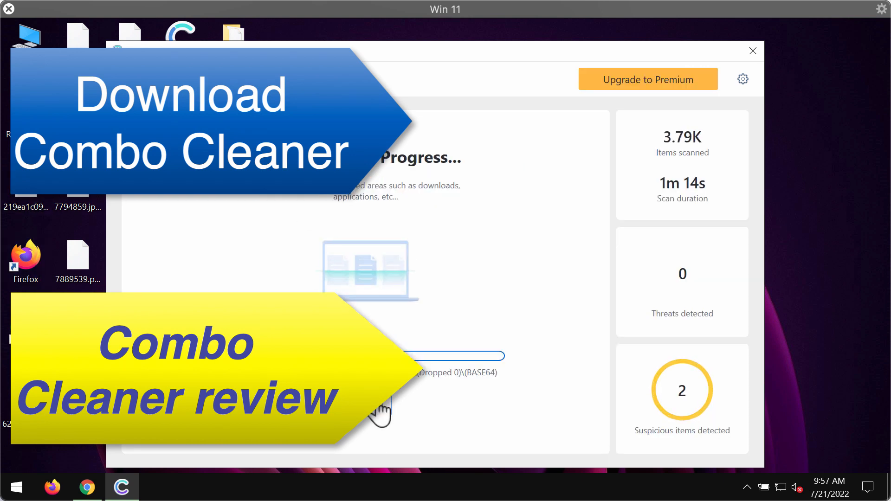